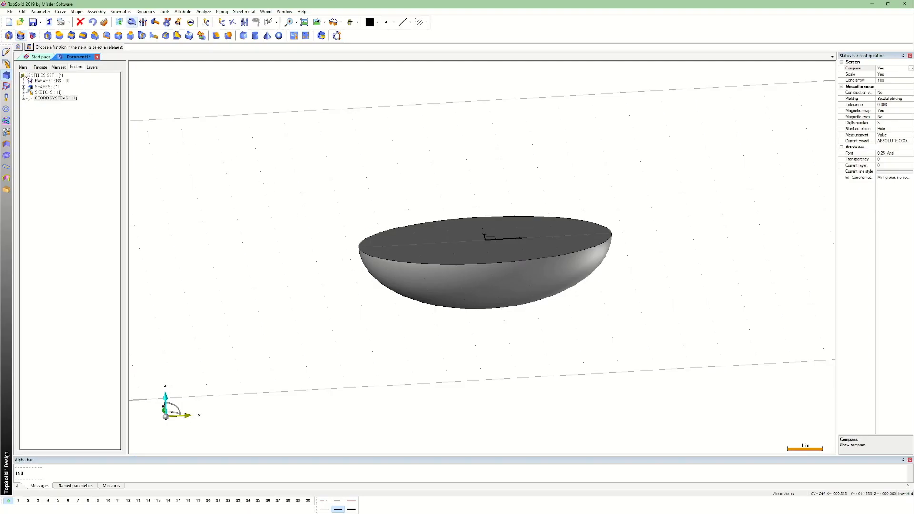
# From the top view, add a rectangular Block solid beneath the half-ellipsoid dome.
pyautogui.click(10, 37)
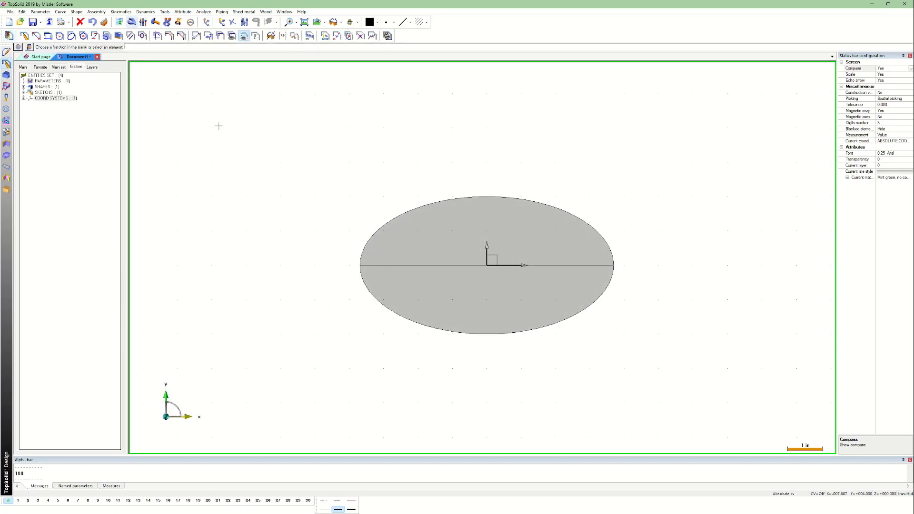
pyautogui.click(28, 34)
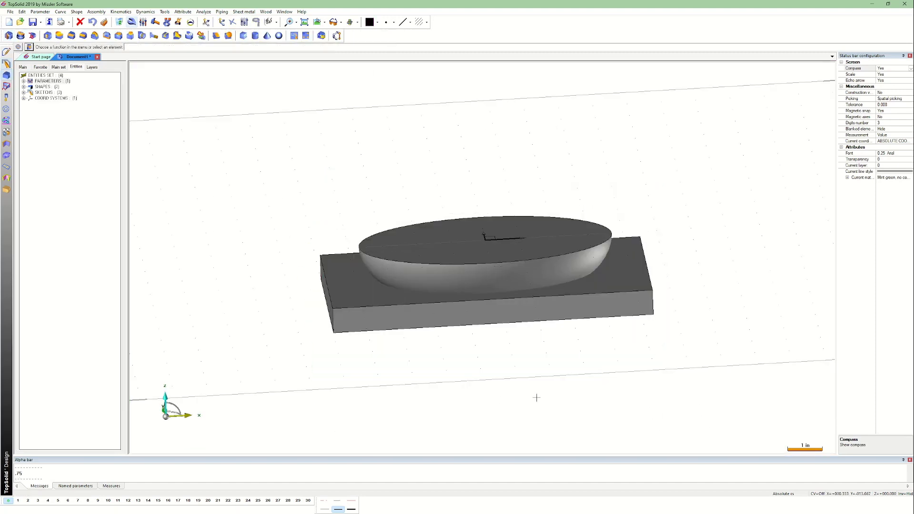
# Shell the elliptical dome into a thin-walled tray and confirm the wall thickness.
pyautogui.click(76, 11)
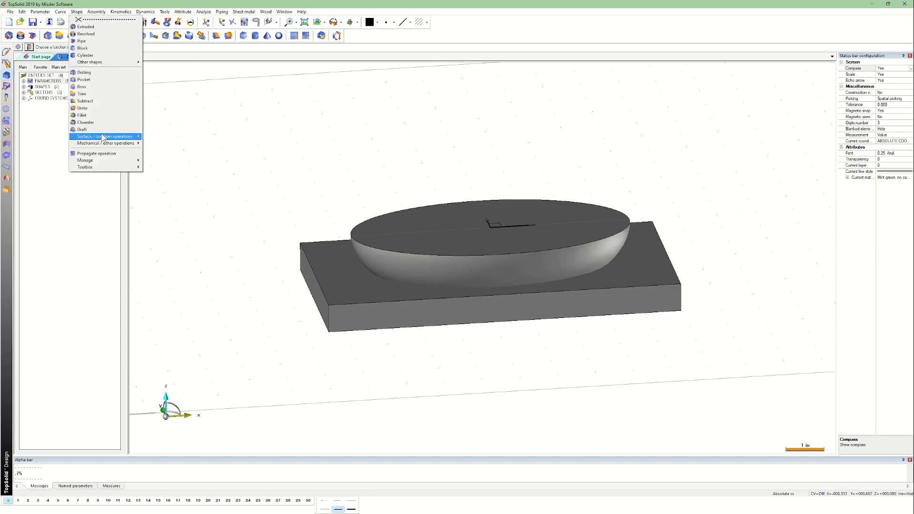
pyautogui.click(104, 136)
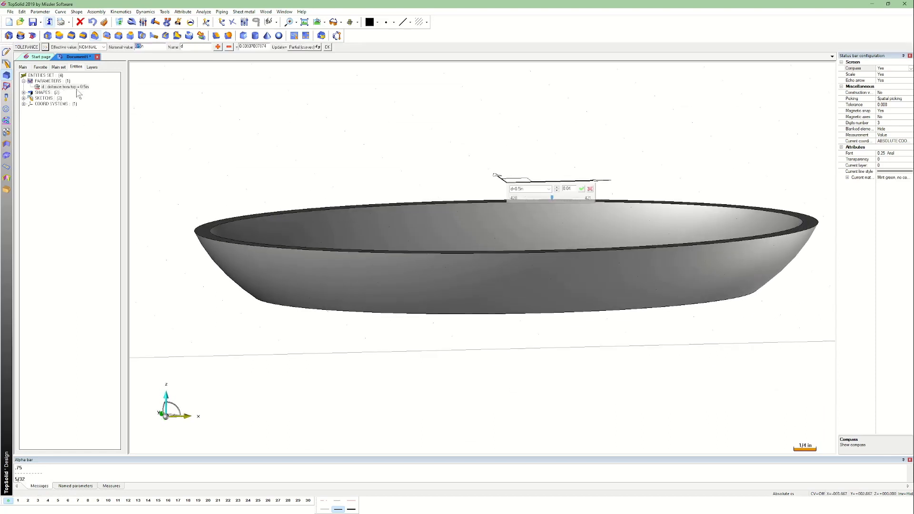
pyautogui.click(582, 188)
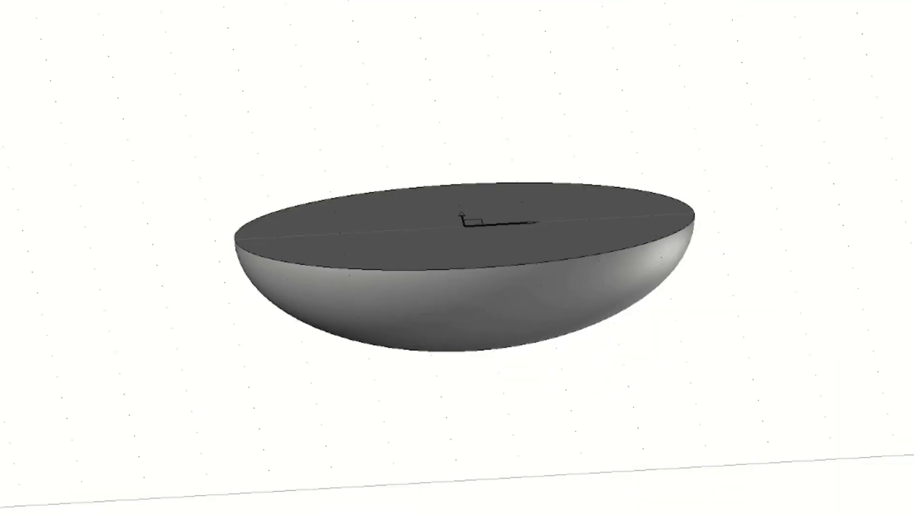
# Save the tray as an STL file using Save as with STL file type.
pyautogui.click(9, 11)
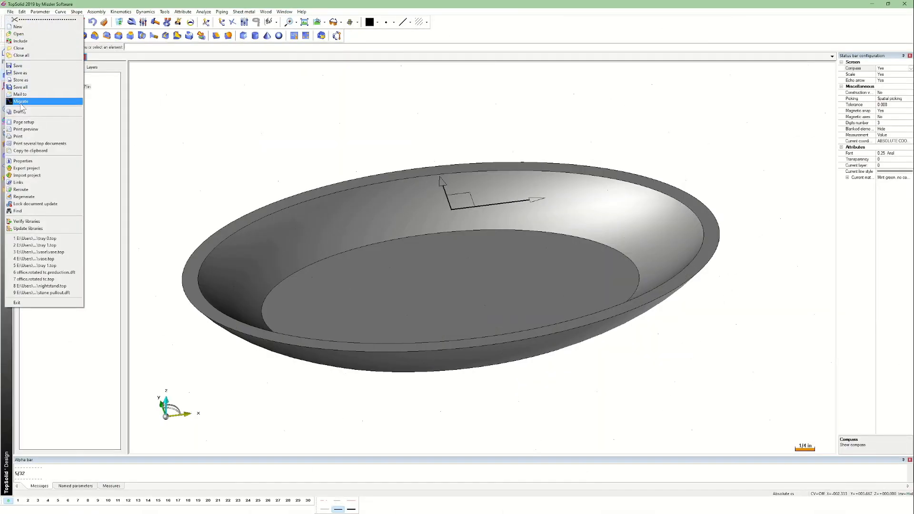
pyautogui.moveTo(29, 120)
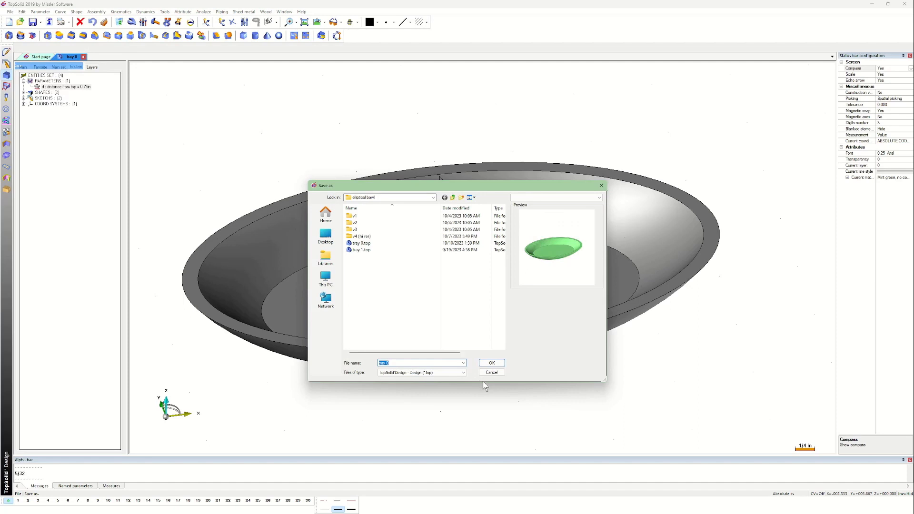
pyautogui.click(464, 372)
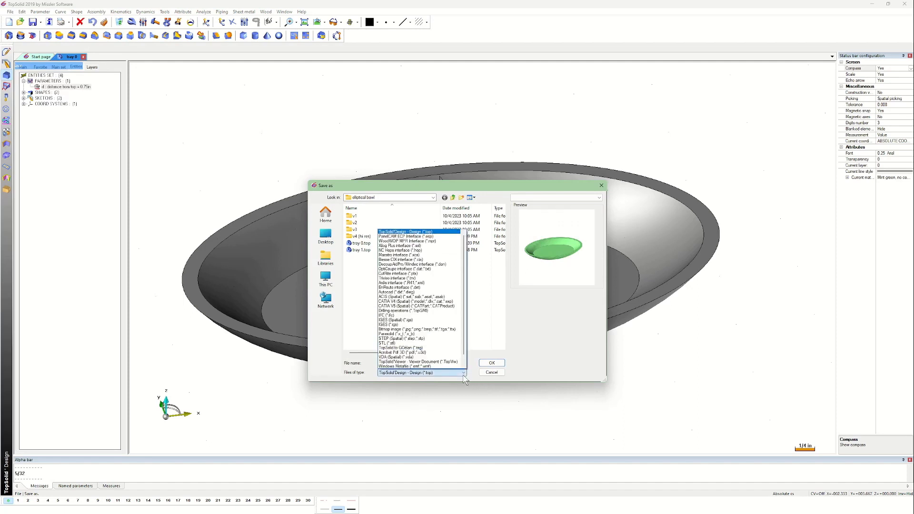
pyautogui.click(399, 343)
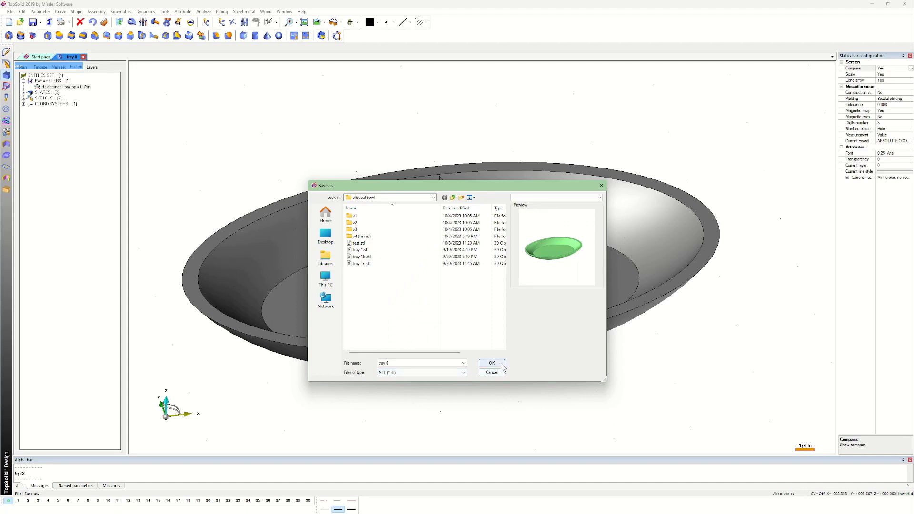
pyautogui.click(491, 363)
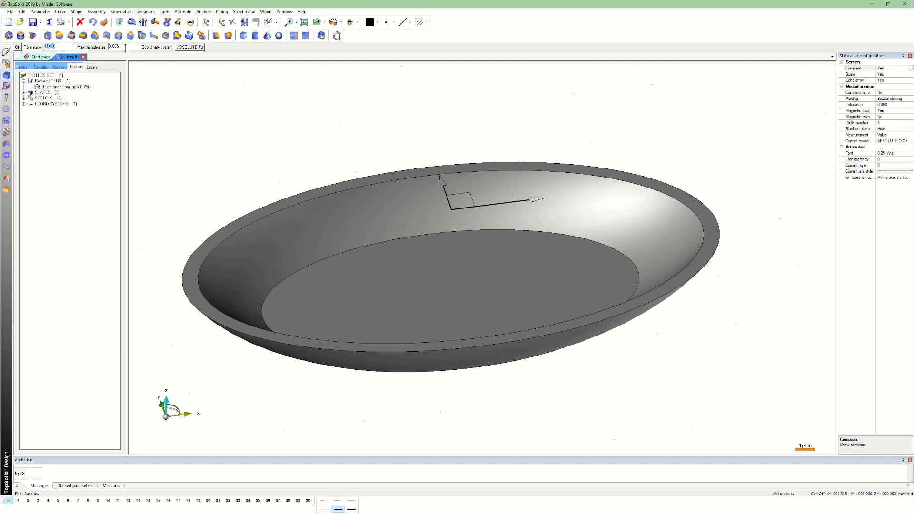
pyautogui.moveTo(232, 124)
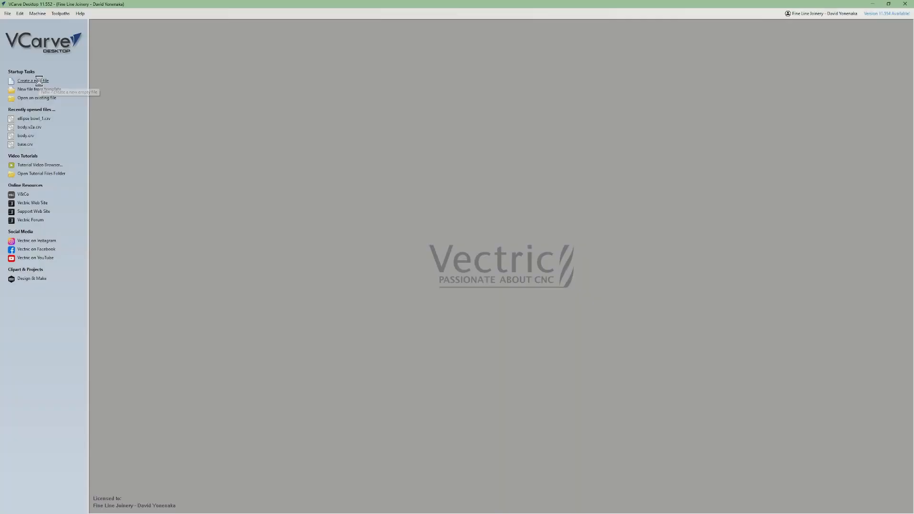
# Create a new double-sided job and import the tray 3D model into the material.
pyautogui.click(31, 80)
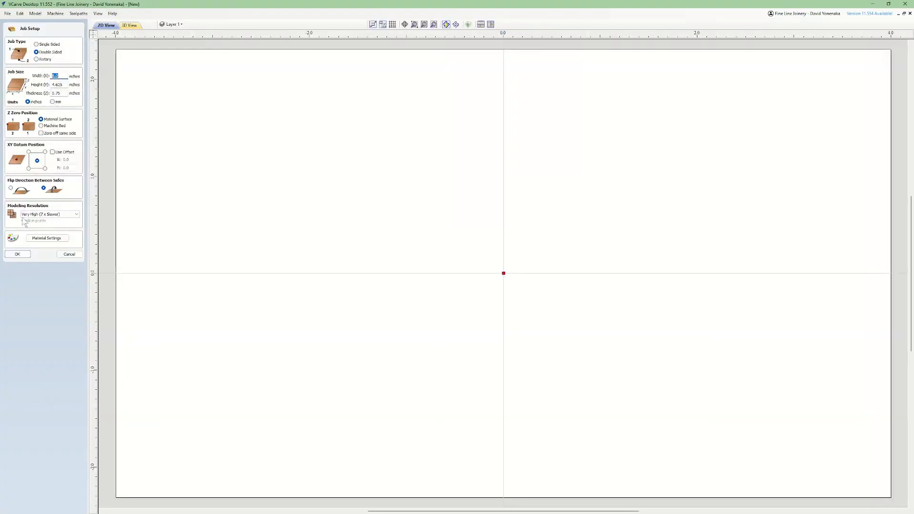
pyautogui.click(17, 254)
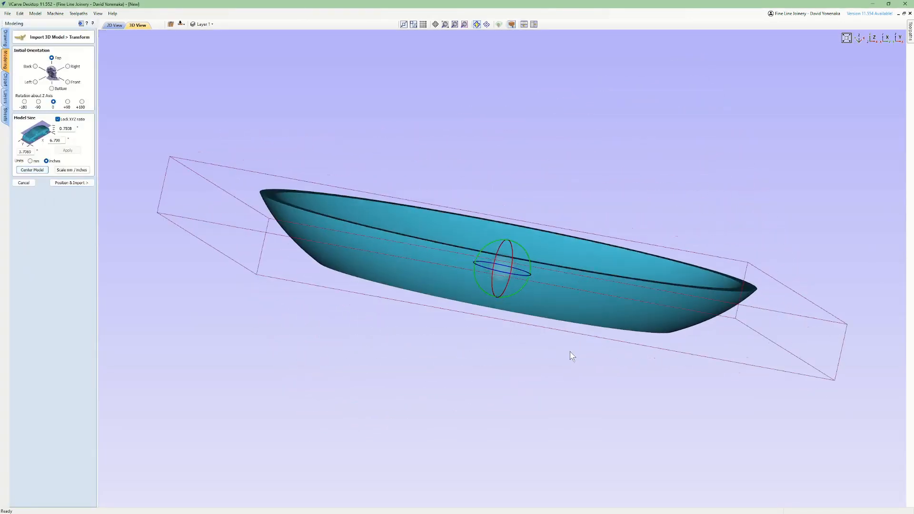
pyautogui.click(70, 183)
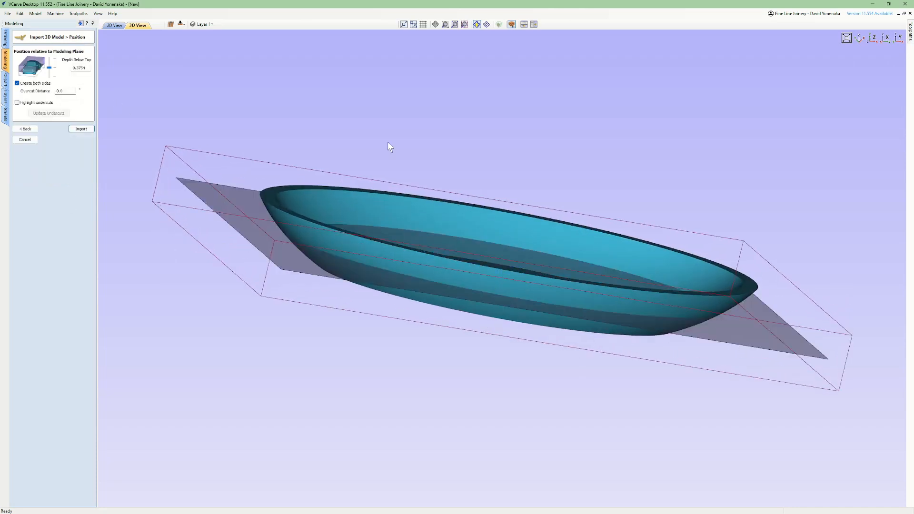
pyautogui.click(80, 129)
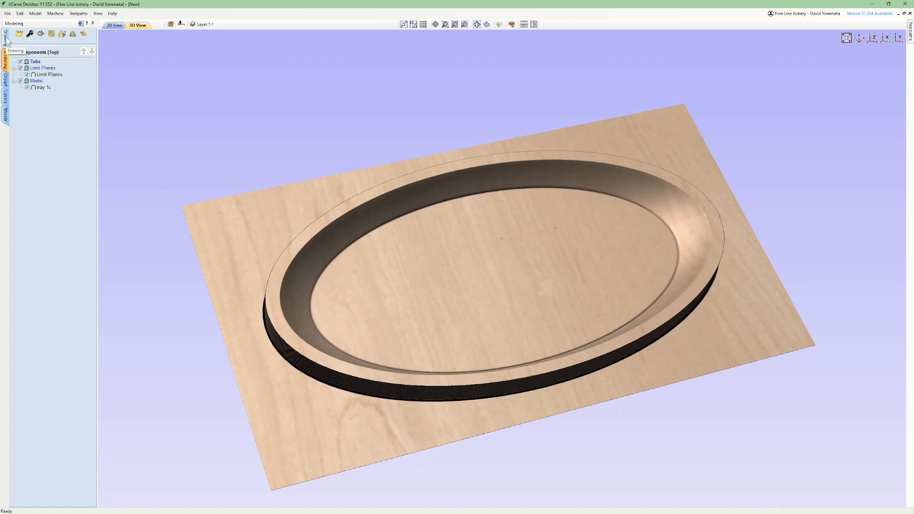
pyautogui.moveTo(136, 84)
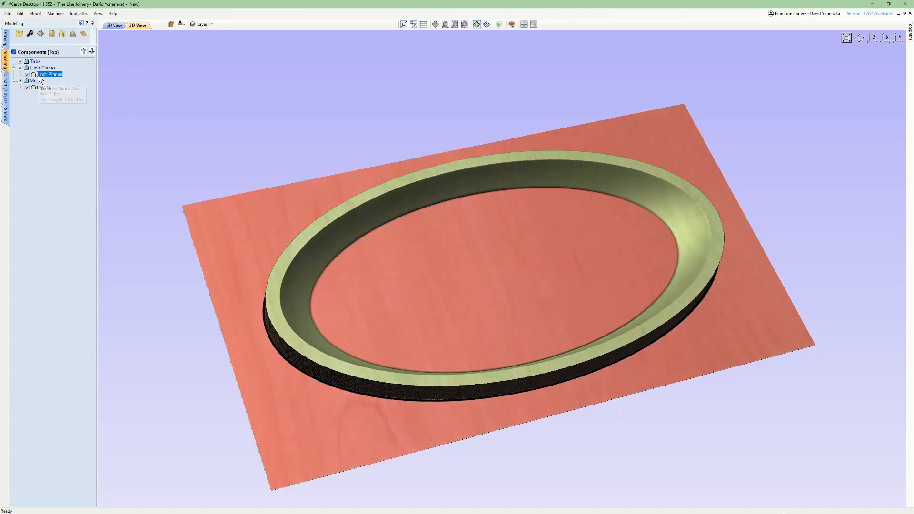
# Lower the Limit Planes base height to -0.375 inches and close its properties.
pyautogui.doubleClick(50, 75)
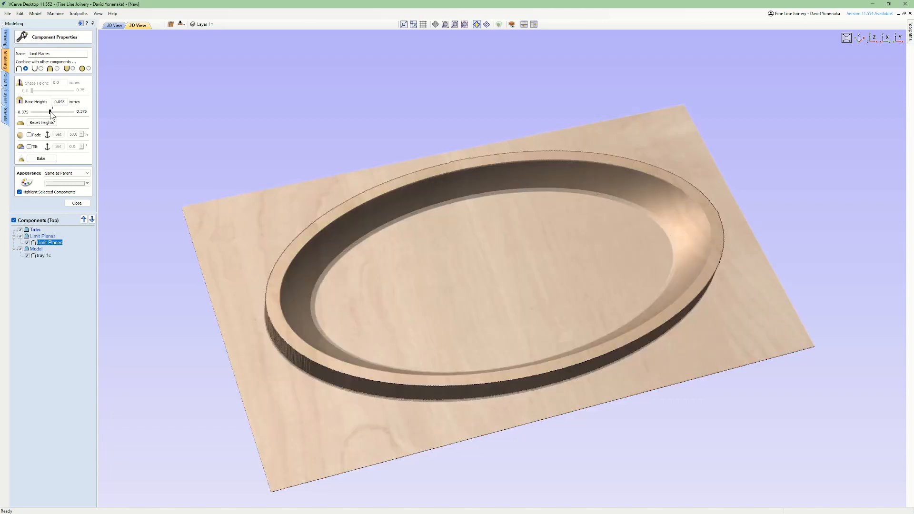
pyautogui.moveTo(51, 112); pyautogui.dragTo(34, 112)
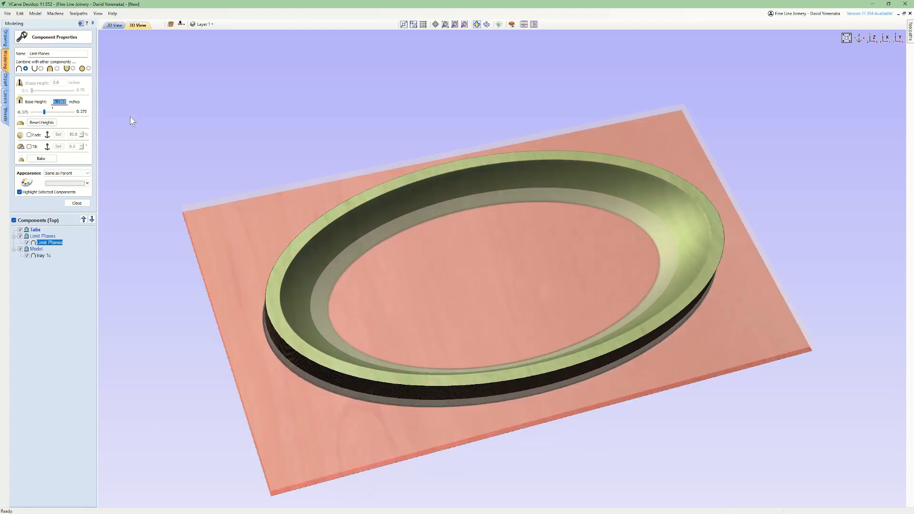
pyautogui.moveTo(454, 275)
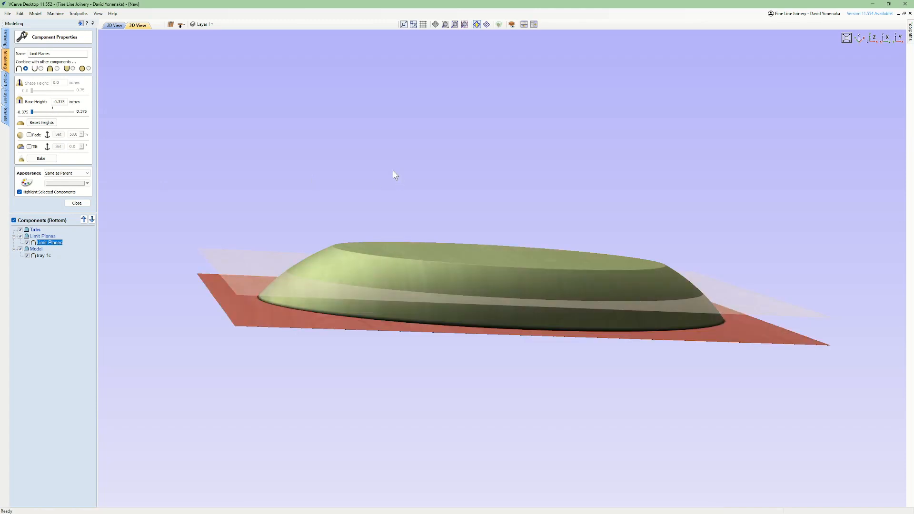
pyautogui.click(76, 203)
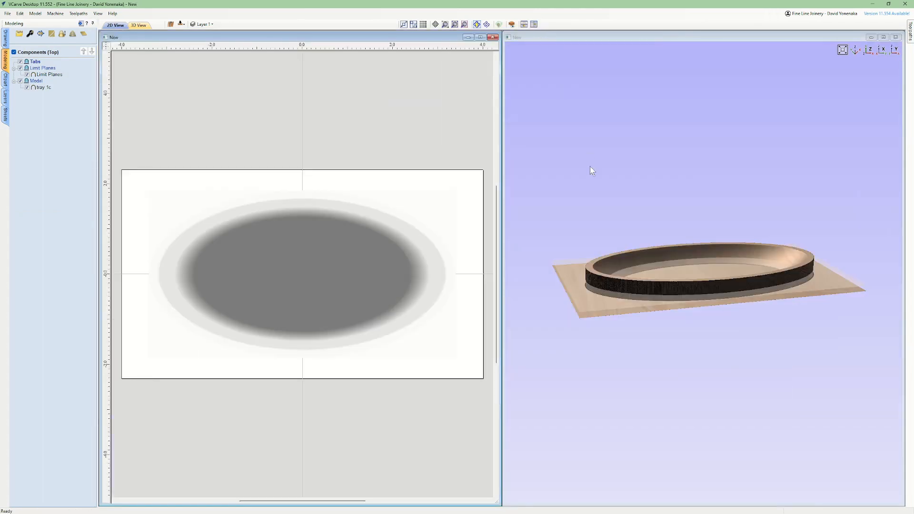
# Draw small index-pin circles near the tray corners, then flip to the bottom side.
pyautogui.click(44, 87)
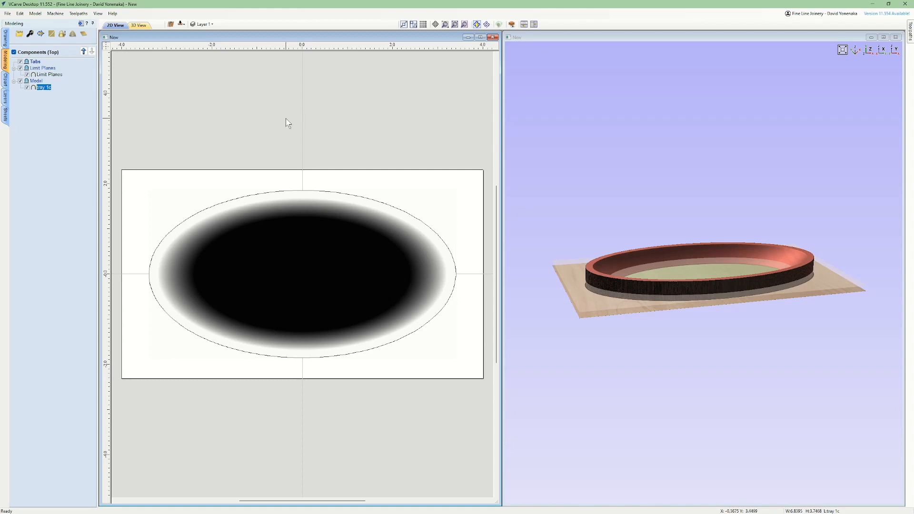
pyautogui.click(6, 39)
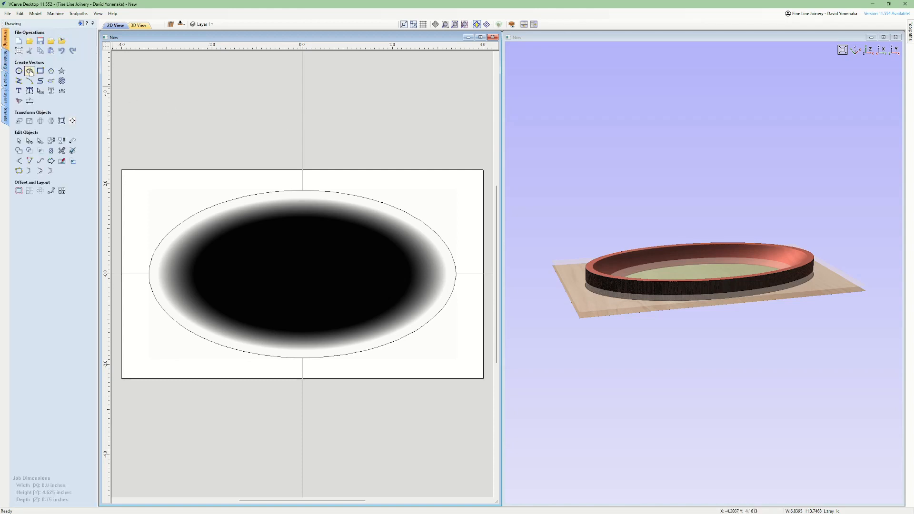
pyautogui.click(30, 71)
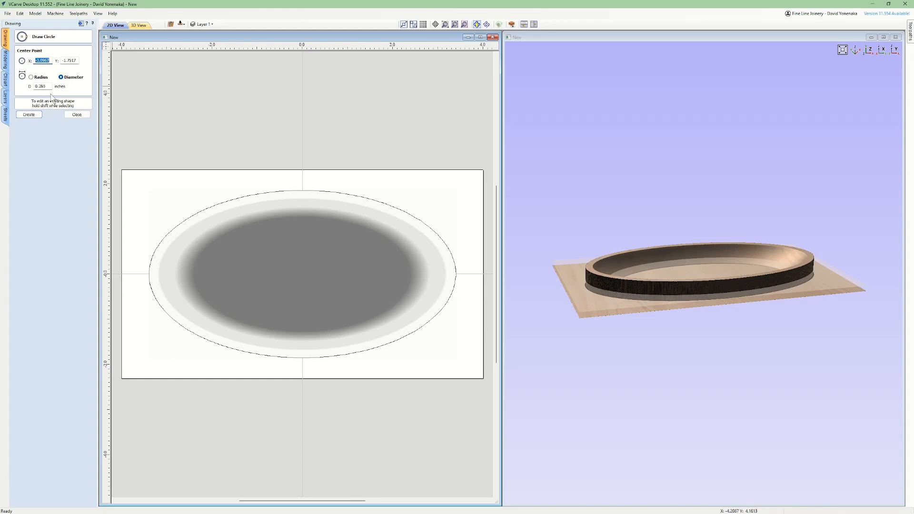
pyautogui.moveTo(179, 185)
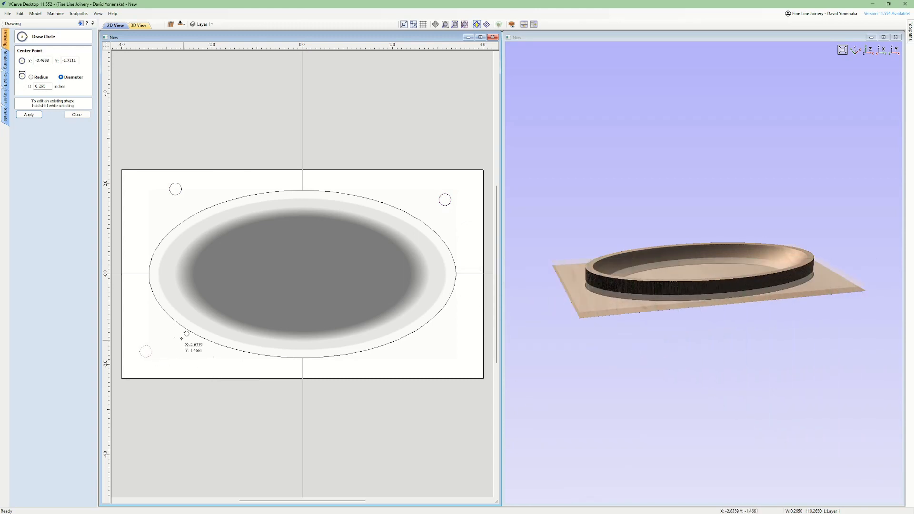
pyautogui.click(76, 114)
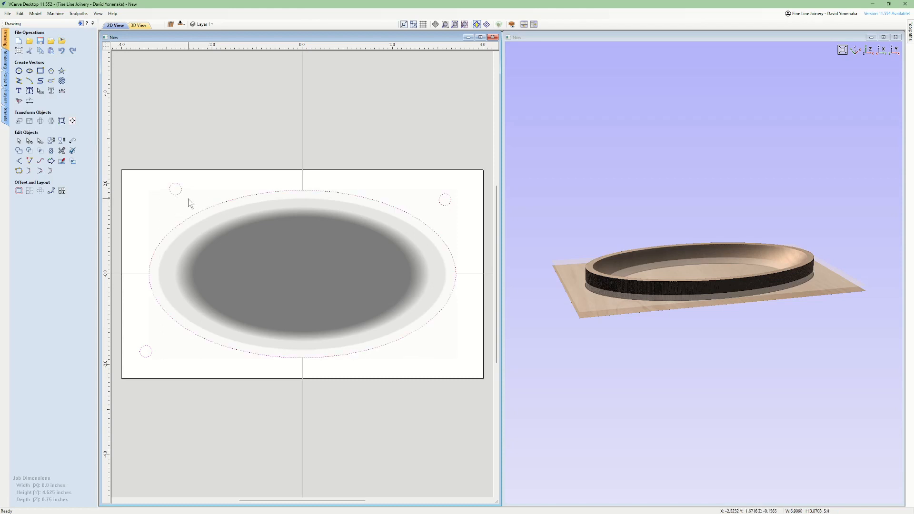
pyautogui.click(347, 408)
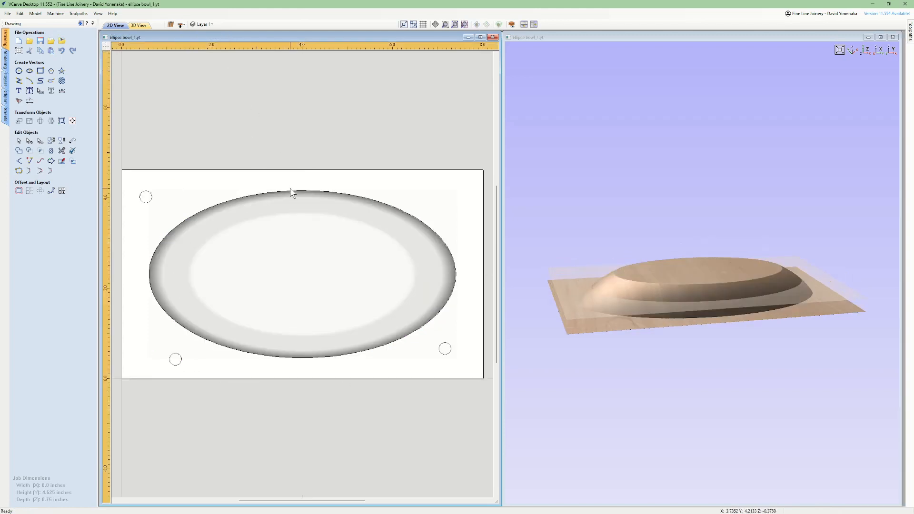
# Create an inward offset of the ellipse outline and resize the offset ellipse.
pyautogui.click(18, 190)
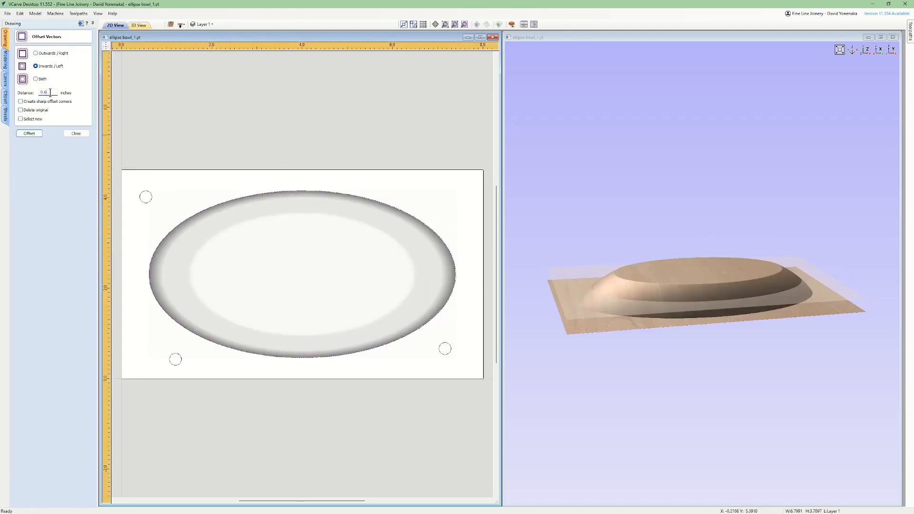
pyautogui.click(76, 133)
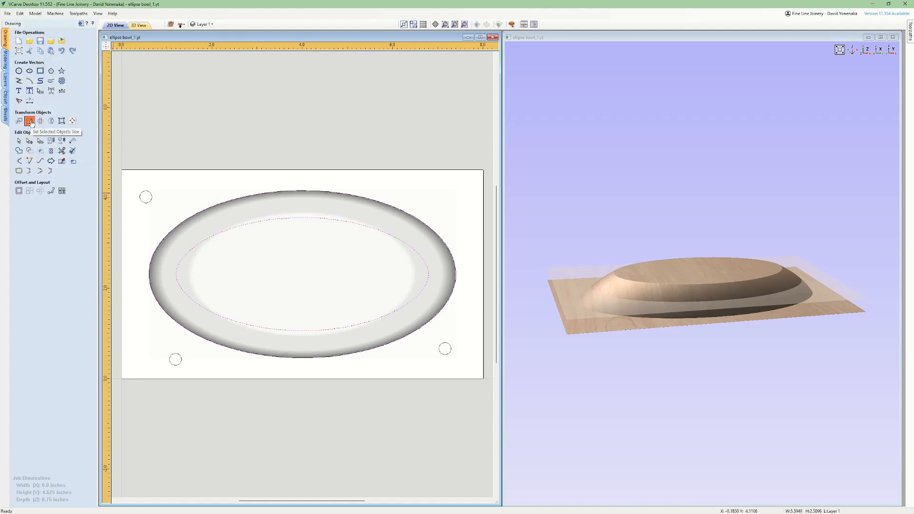
pyautogui.click(29, 120)
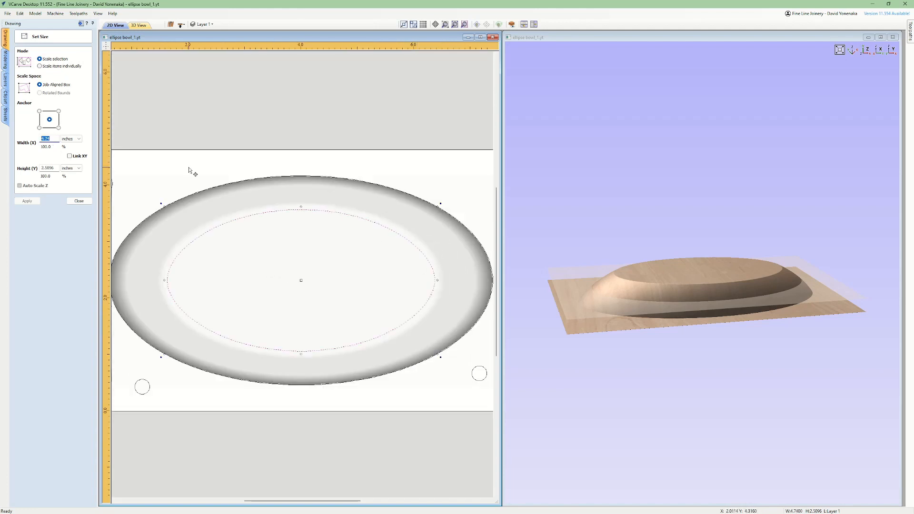
pyautogui.click(78, 201)
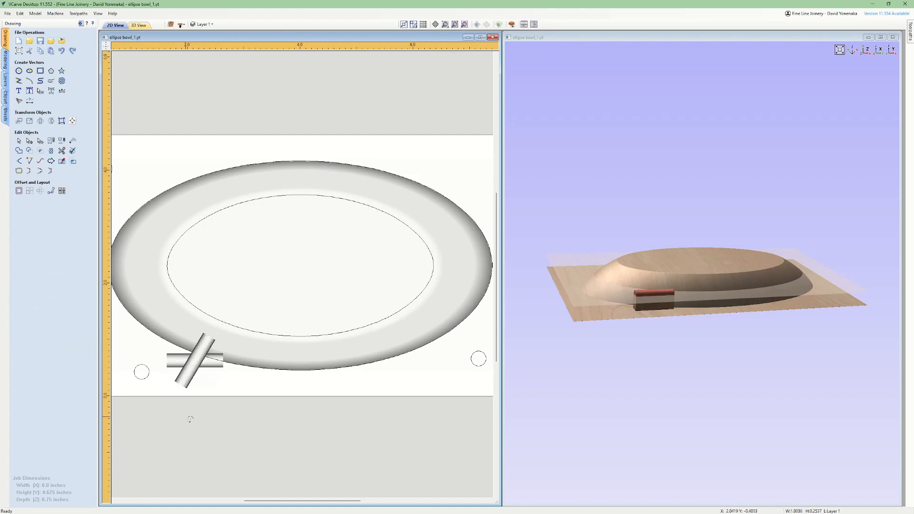
pyautogui.scroll(-3)
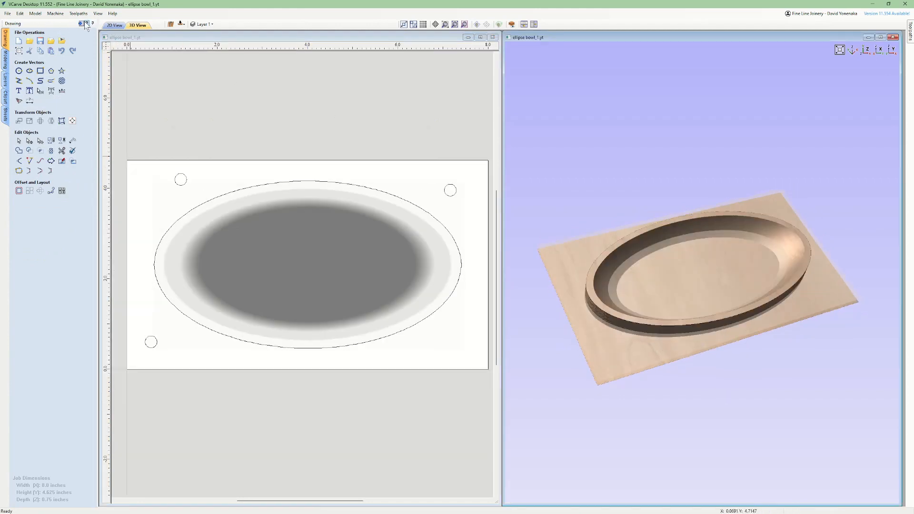
# Calculate a 1/4-inch ball-nose 3D finish toolpath for the top bowl face.
pyautogui.click(78, 13)
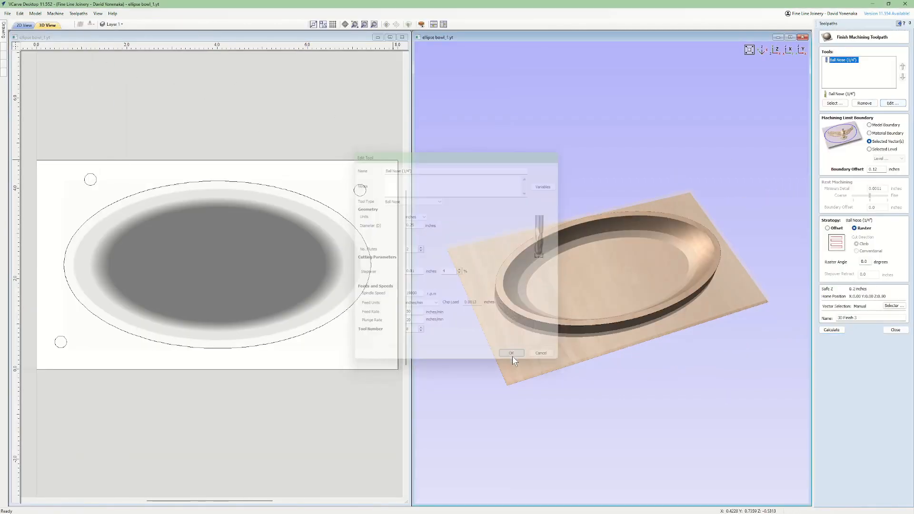
pyautogui.click(511, 353)
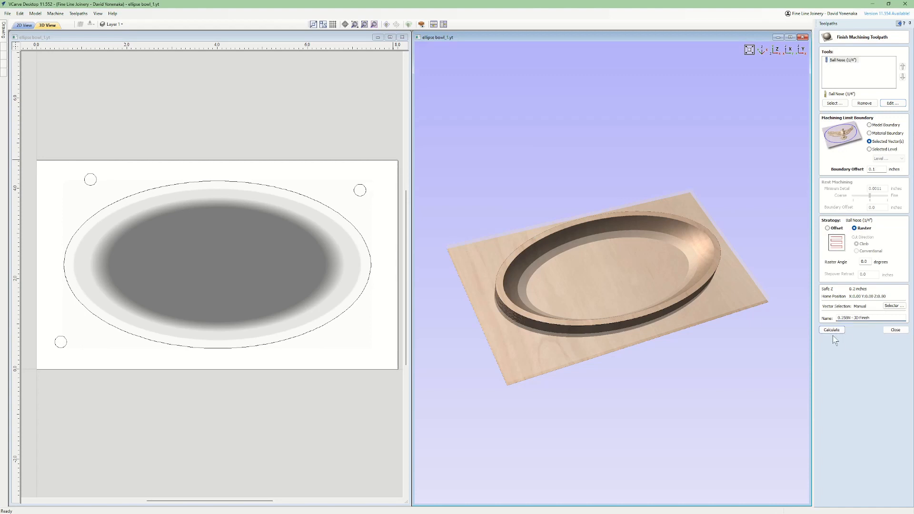
pyautogui.click(831, 330)
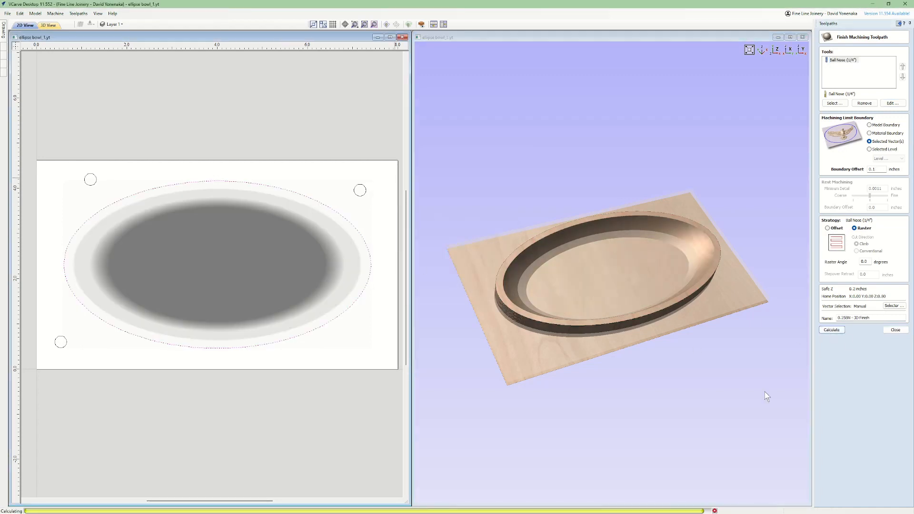
pyautogui.click(831, 330)
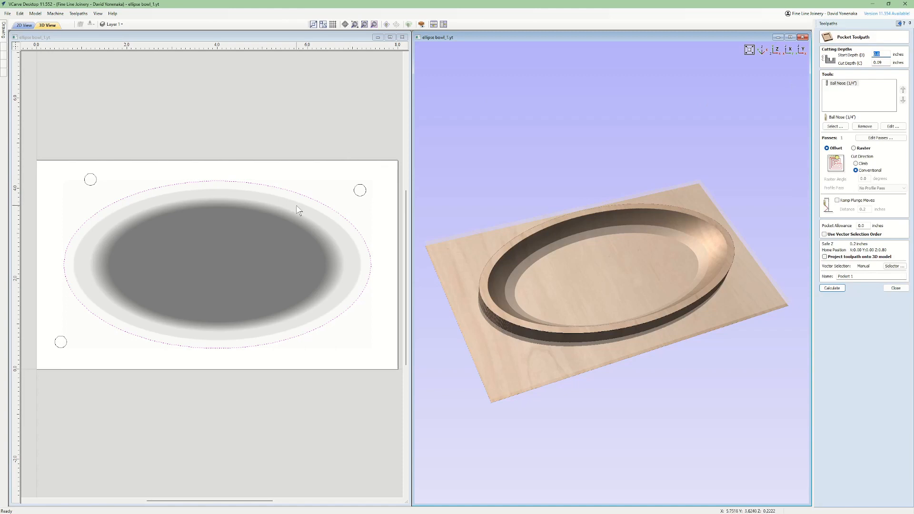
# Pocket the three index-pin circles with the 1/4-inch ball nose at 0.625-inch depth.
pyautogui.click(297, 134)
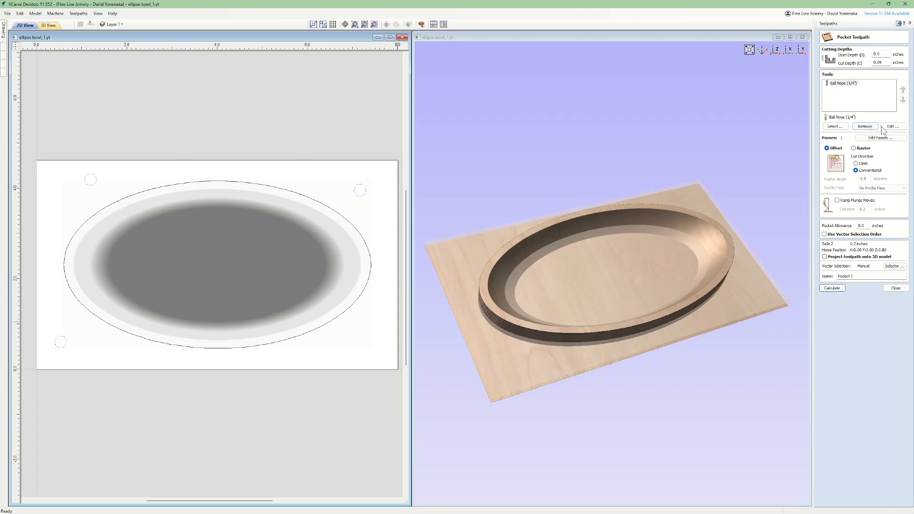
pyautogui.click(893, 126)
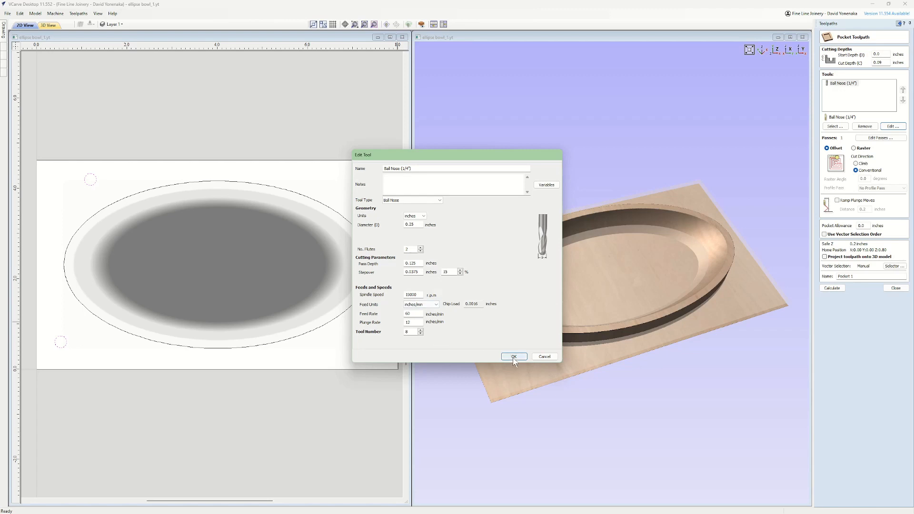
pyautogui.click(513, 356)
pyautogui.write('0.025')
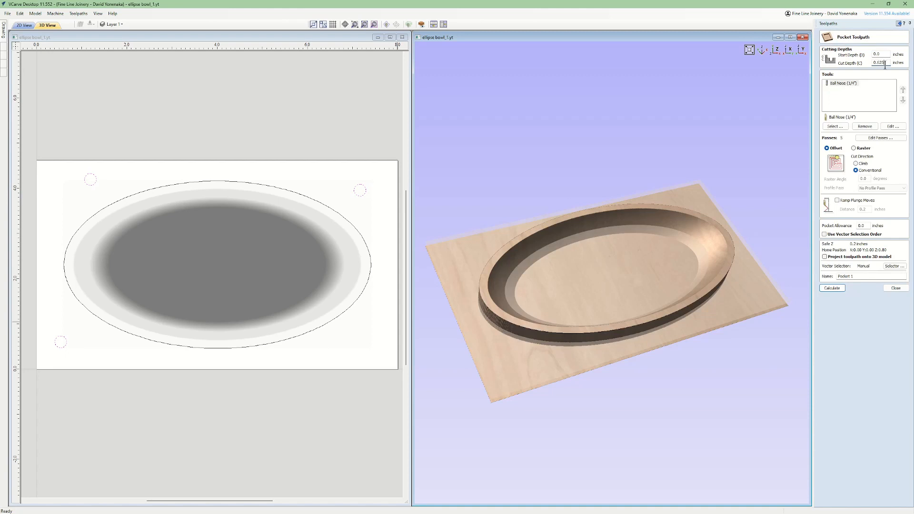
pyautogui.click(831, 287)
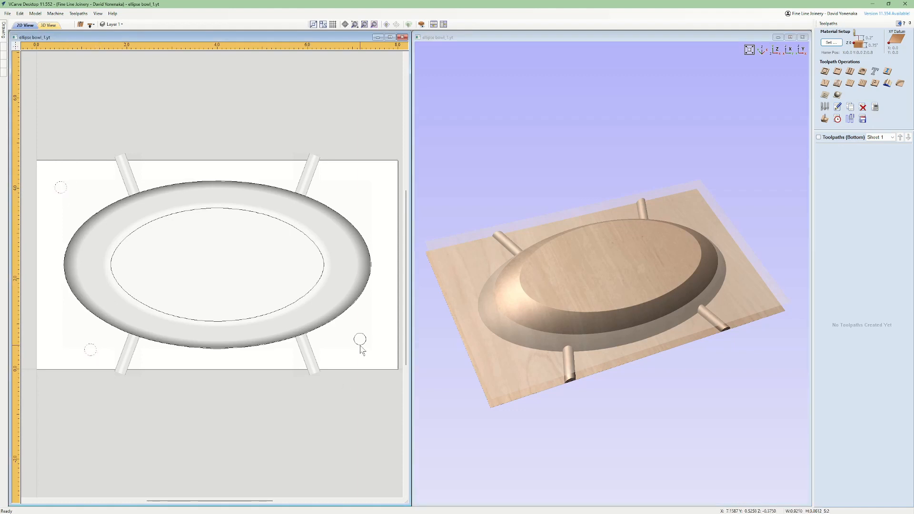
# Calculate the '0.250IN - recess - Pocket' toolpath inside the inner ellipse.
pyautogui.click(837, 71)
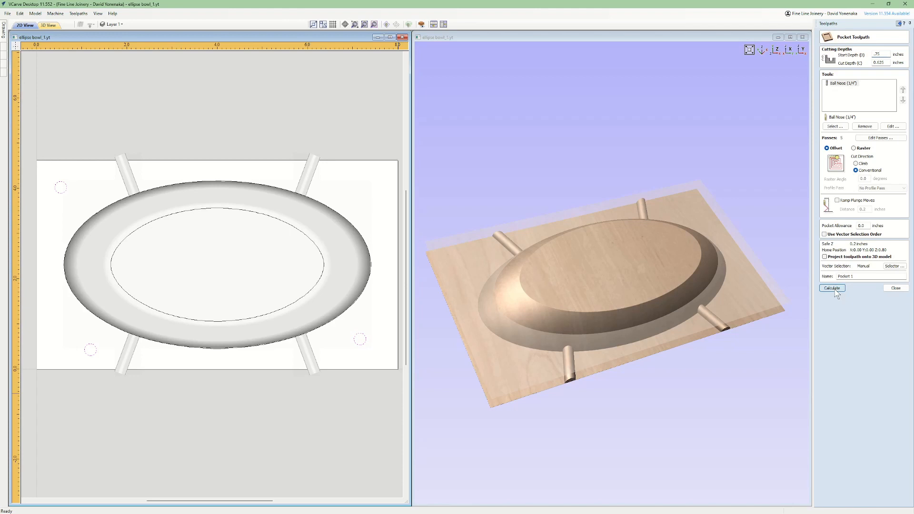
pyautogui.click(831, 288)
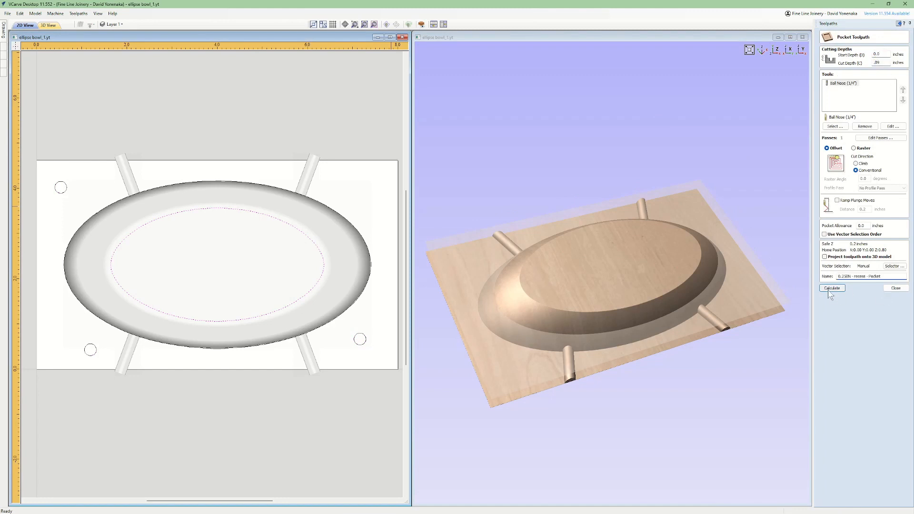
pyautogui.click(832, 288)
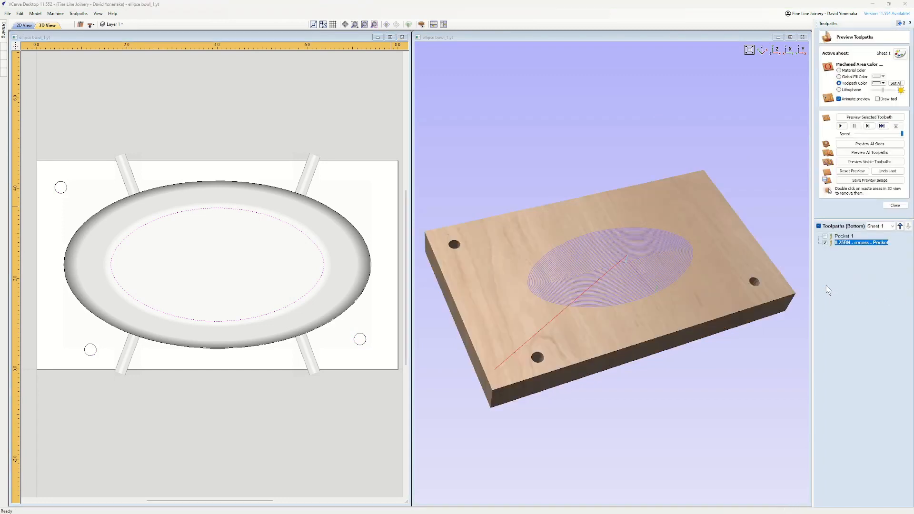
# Simulate the bottom recess pocket cut, then start a 3D finish toolpath for the underside.
pyautogui.click(840, 126)
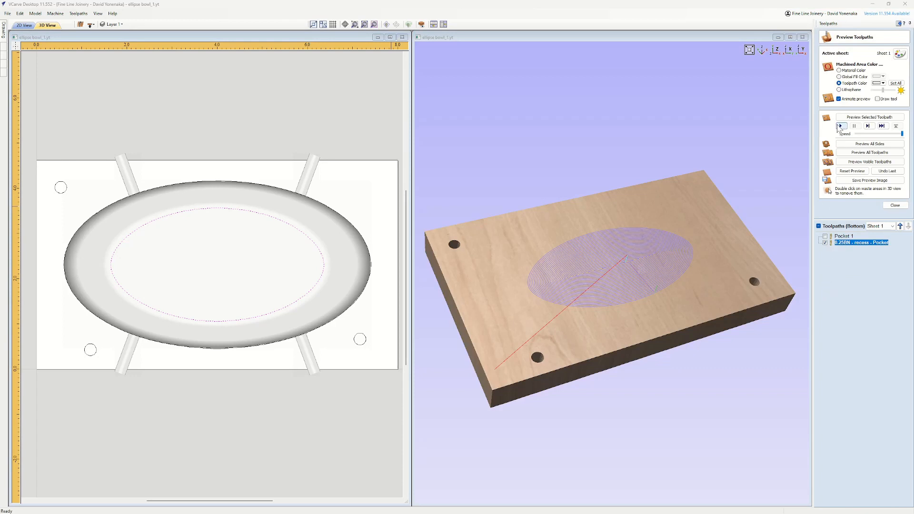
pyautogui.click(840, 126)
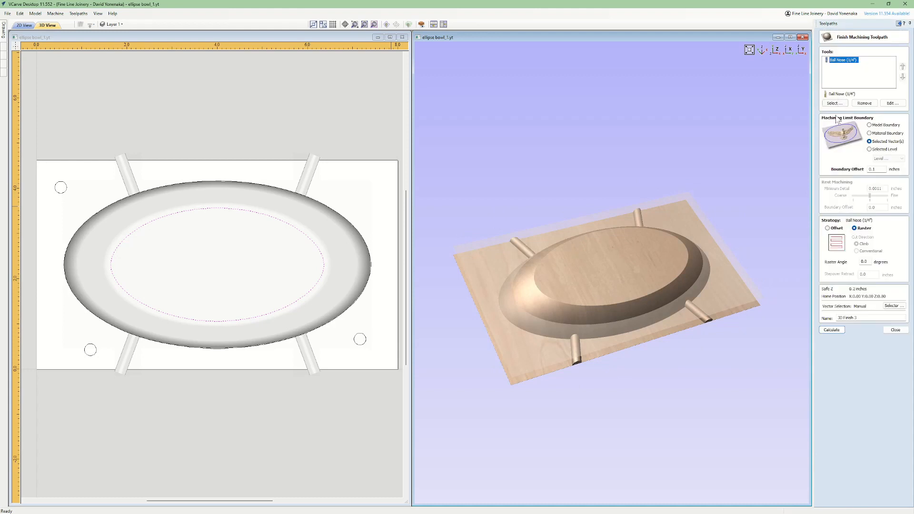
# Reduce the 1/4-inch ball nose finishing stepover for the underside 3D finish toolpath.
pyautogui.click(893, 103)
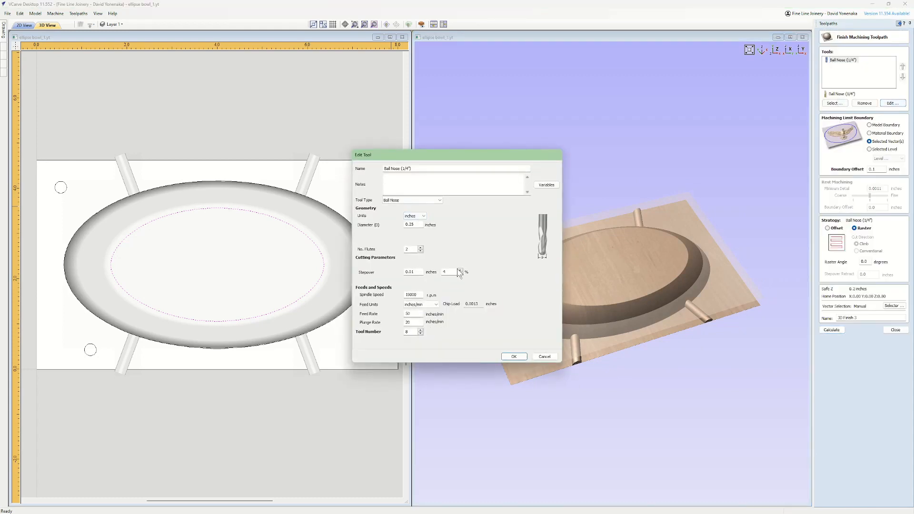
pyautogui.click(512, 356)
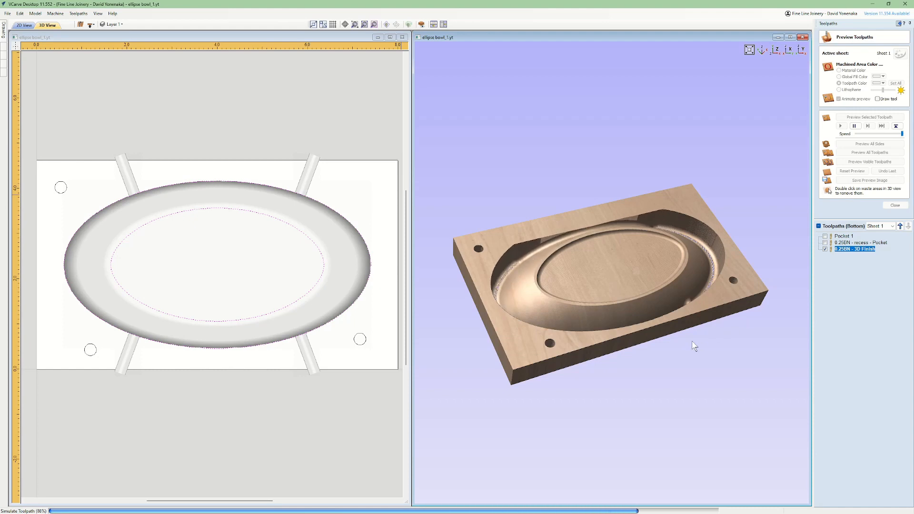
# Simulate the top and bottom toolpaths together, inspect the 3D tray, then close the preview.
pyautogui.click(845, 236)
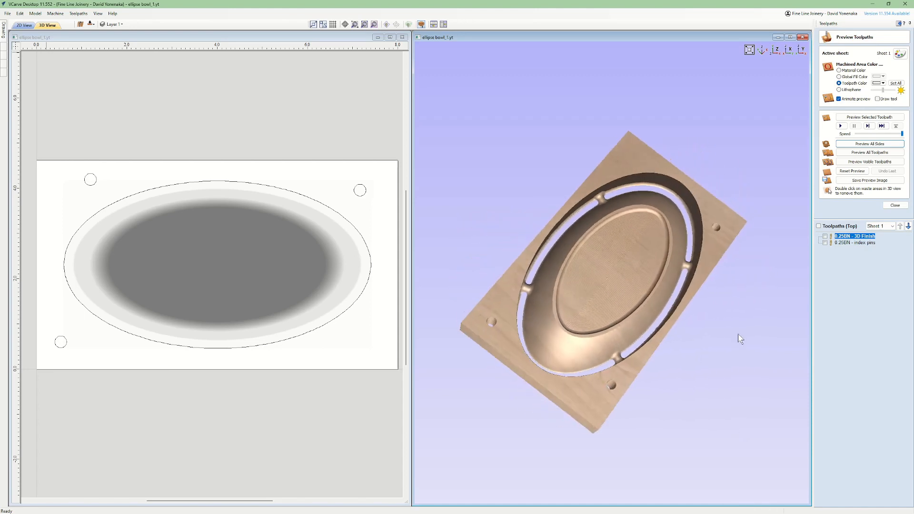
pyautogui.scroll(3)
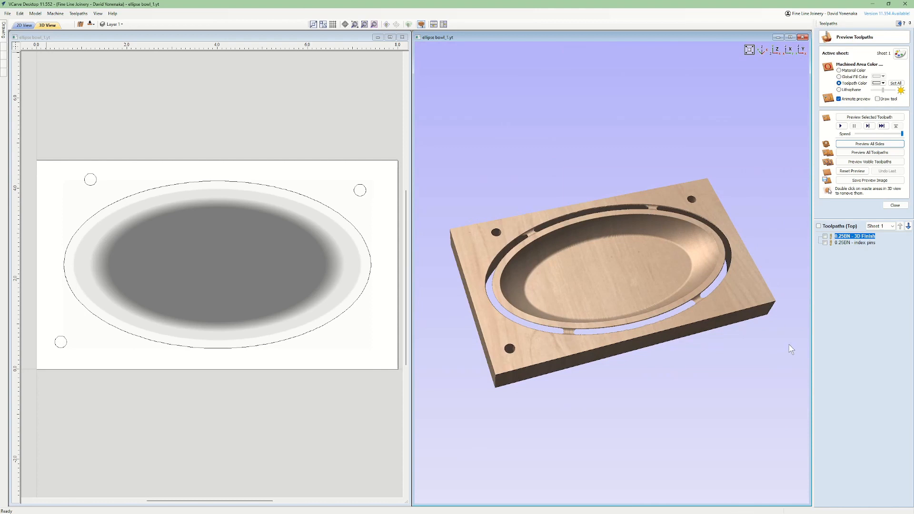
pyautogui.moveTo(910, 206)
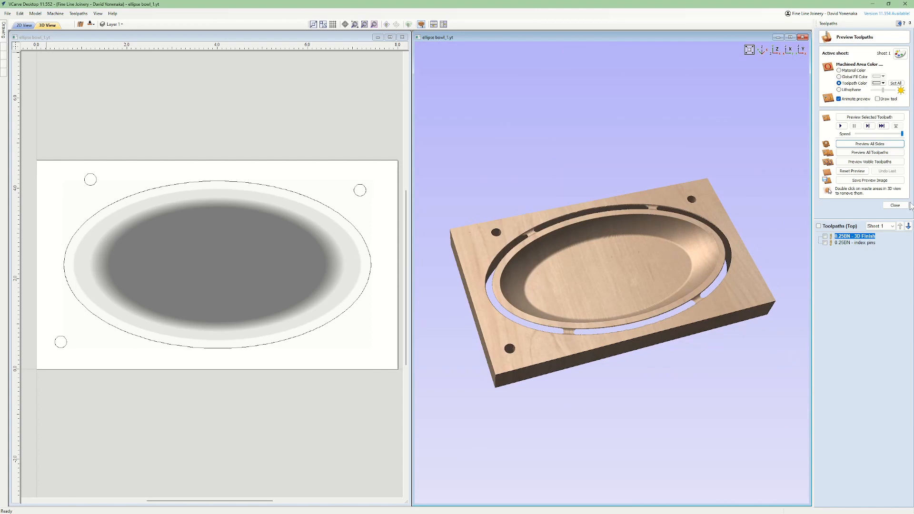
pyautogui.click(895, 204)
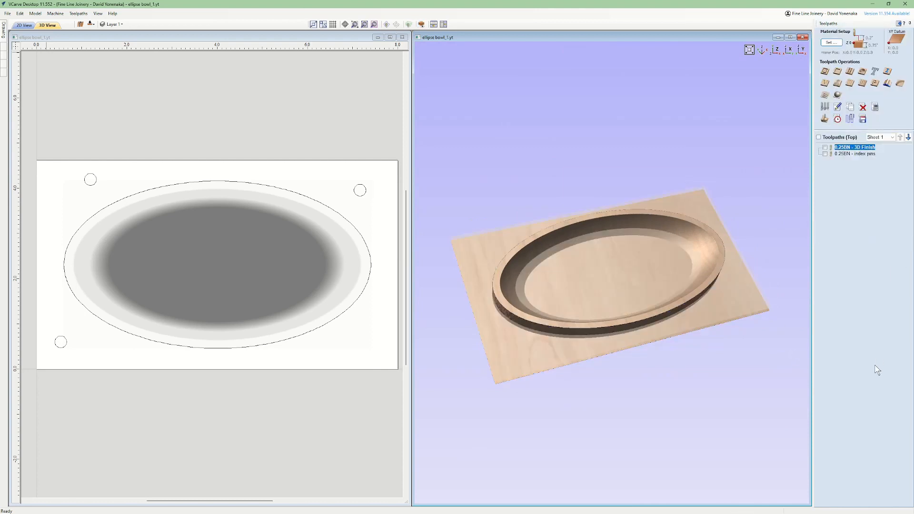
# Save the top-side toolpaths as a G-code file in the top folder.
pyautogui.click(862, 119)
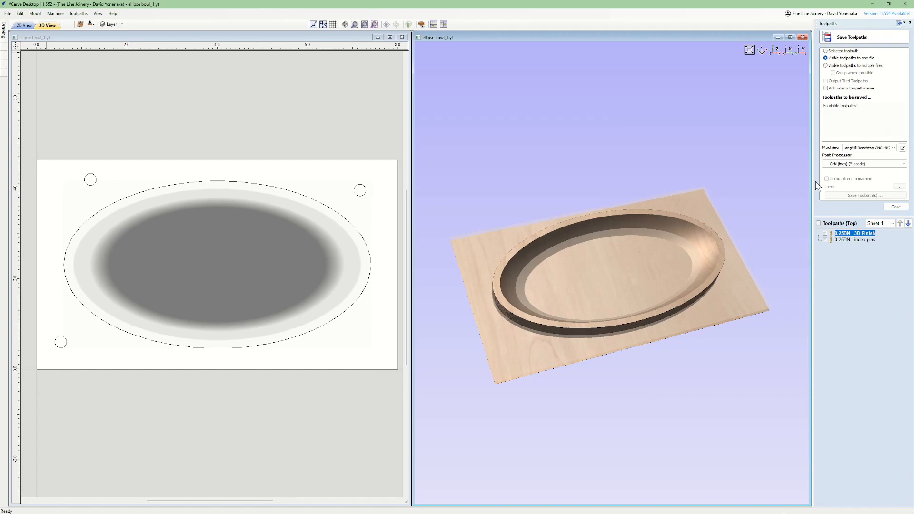
pyautogui.click(864, 194)
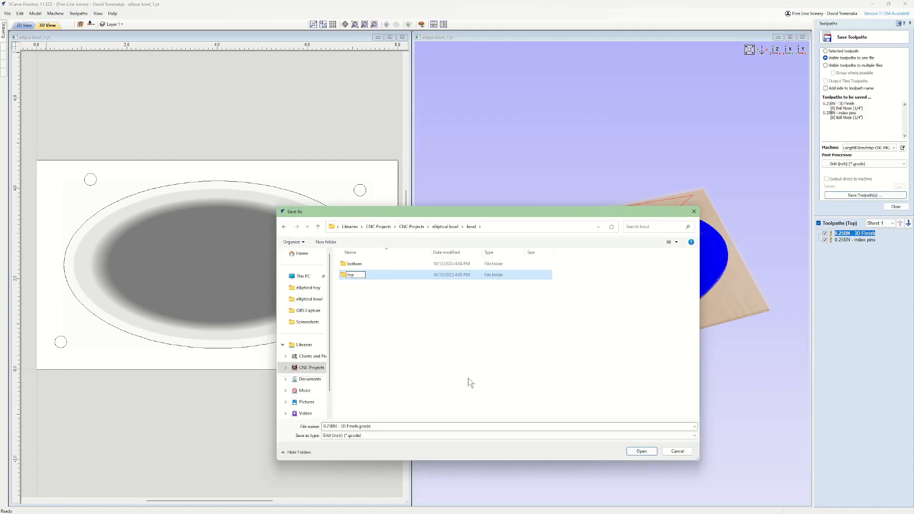
pyautogui.doubleClick(354, 275)
pyautogui.write('-index')
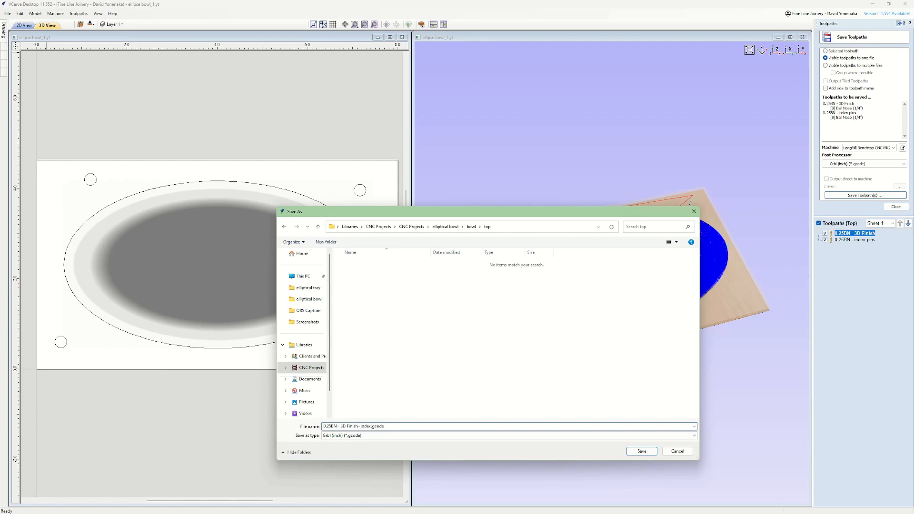
pyautogui.click(641, 451)
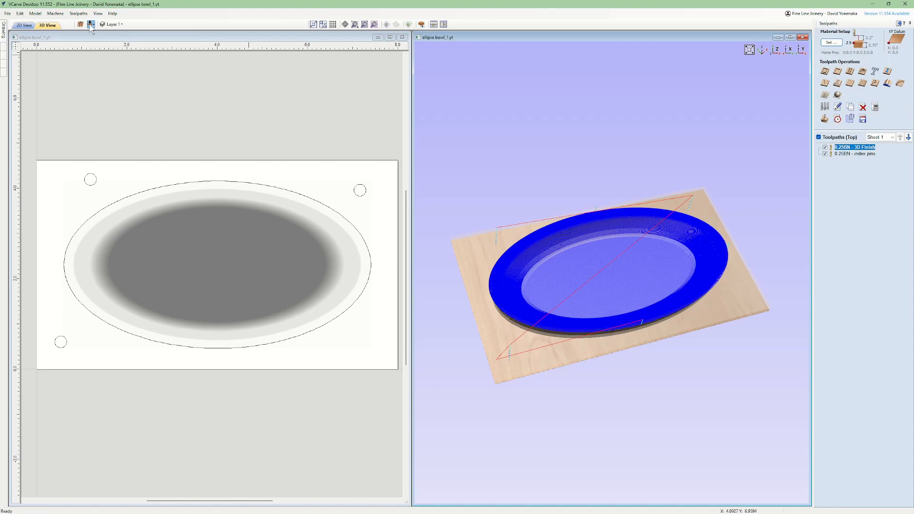
# Switch to the bottom side and save its toolpaths as a G-code file.
pyautogui.click(86, 24)
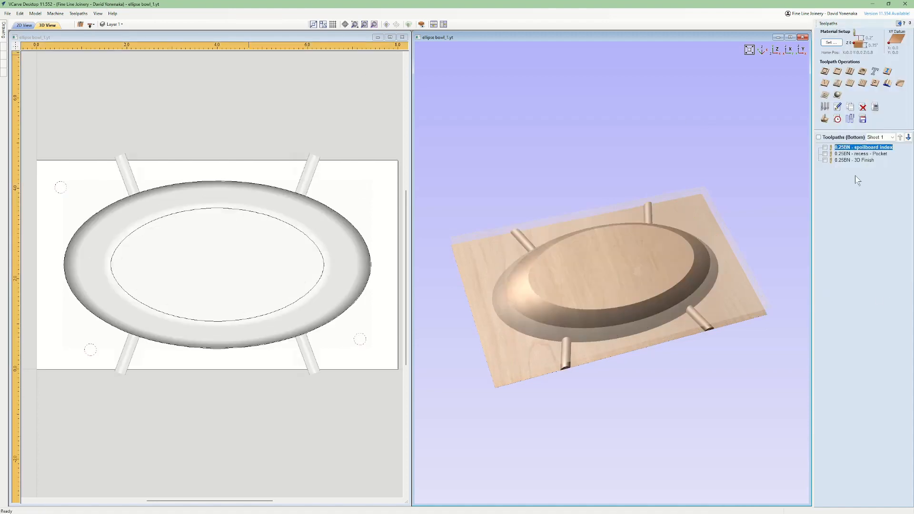
pyautogui.click(863, 119)
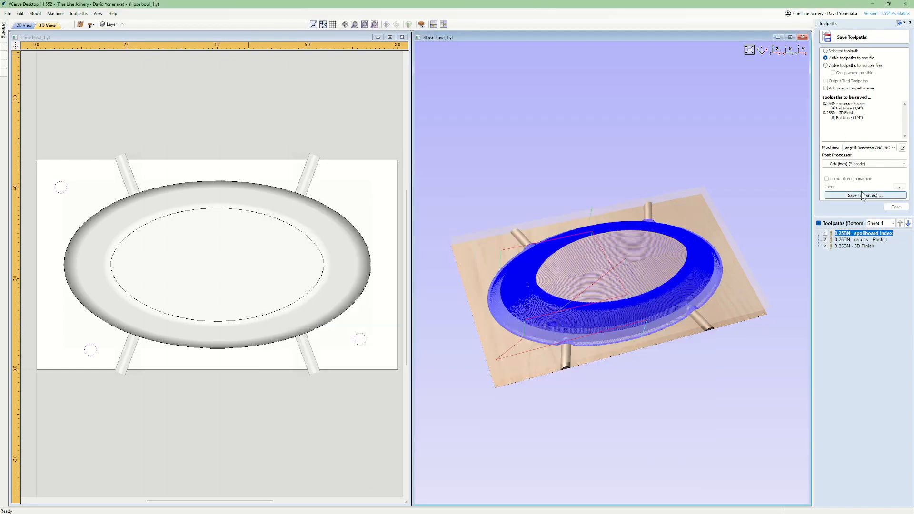
pyautogui.click(864, 195)
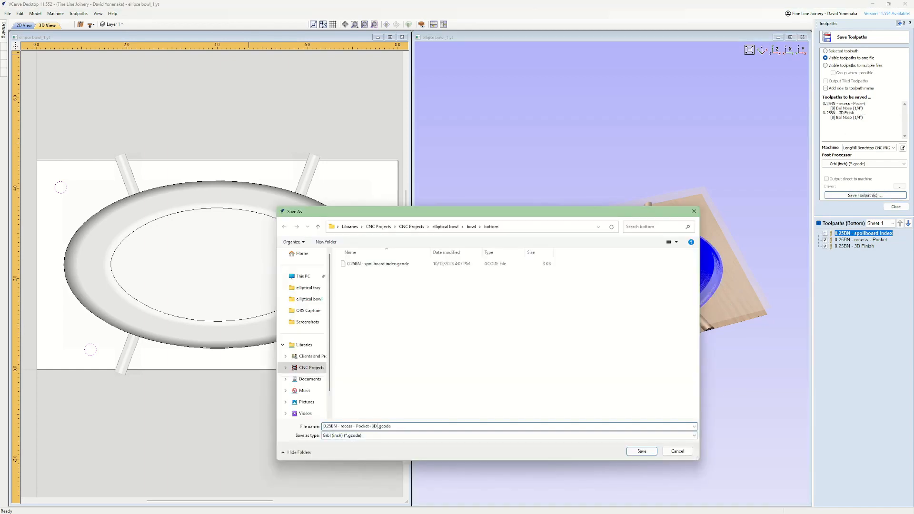
pyautogui.click(640, 451)
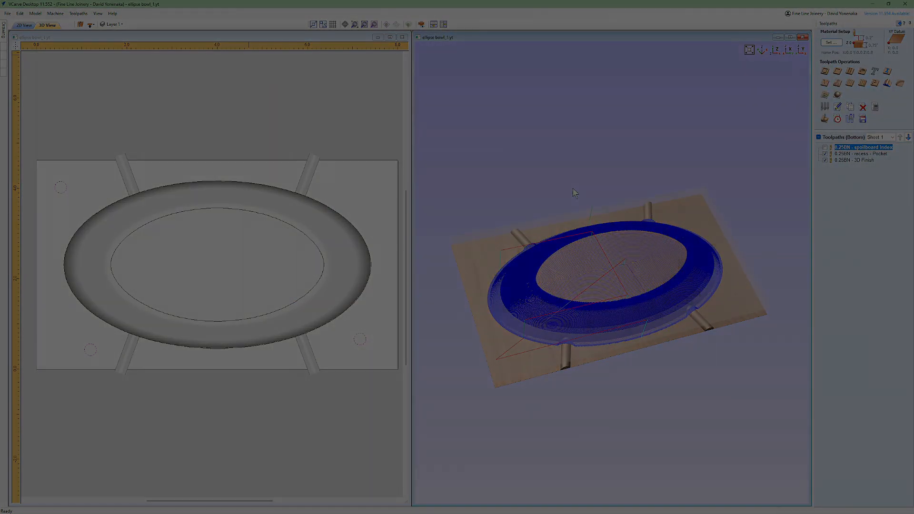